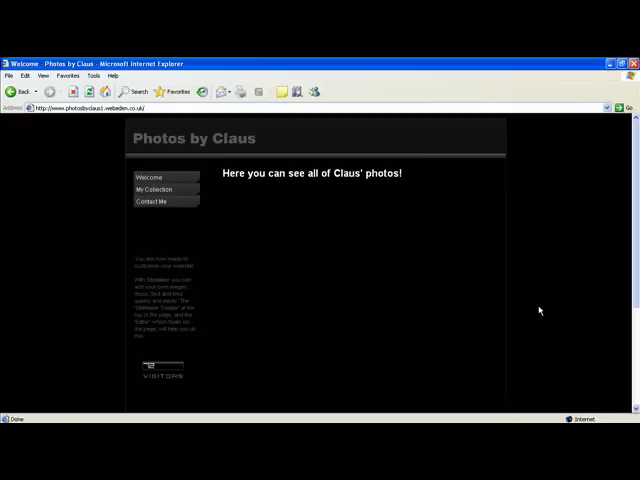
mouse_move(530, 320)
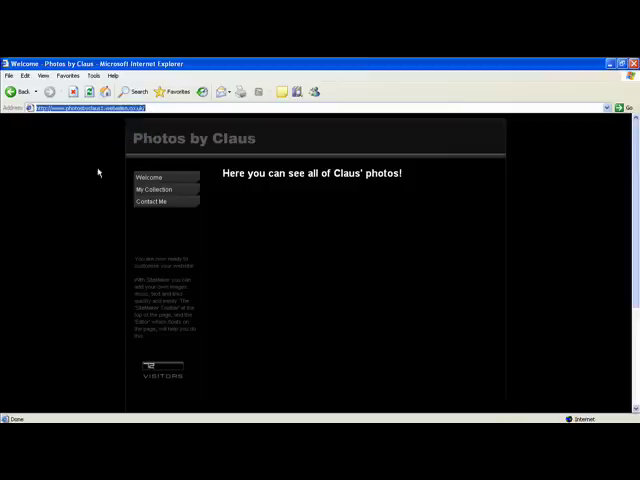
mouse_move(239, 397)
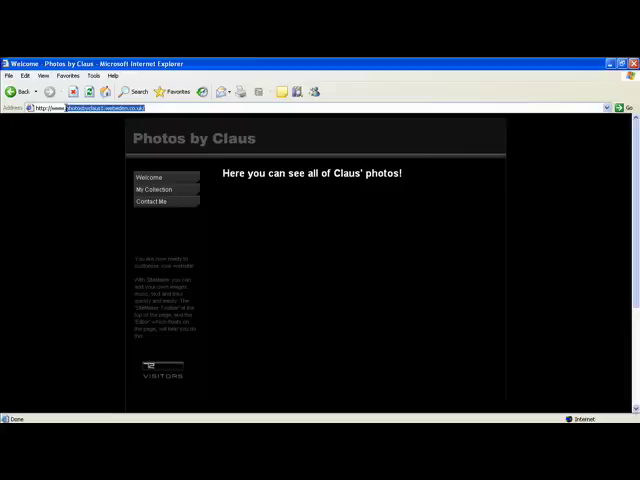
type("http://www.goog")
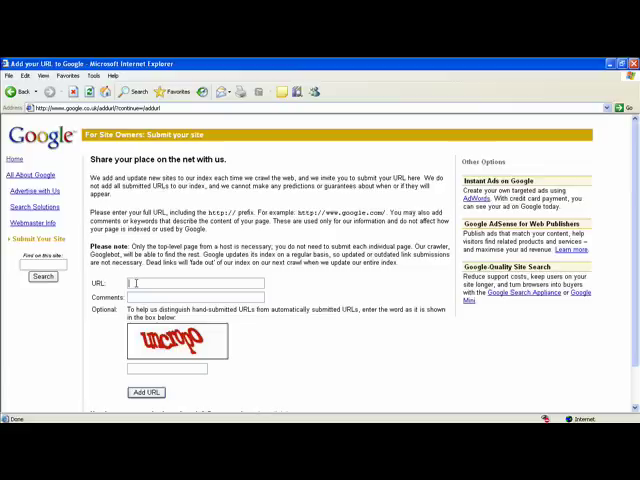
Paste the Photos by Claus site address and add the comment 'Photos by Claus'
right_click(136, 283)
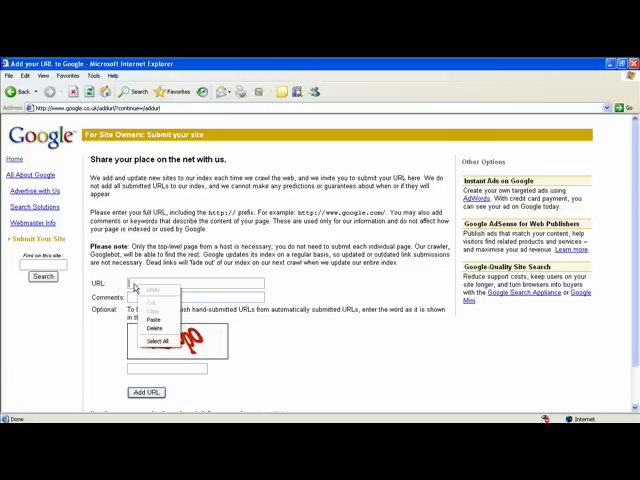
mouse_move(153, 321)
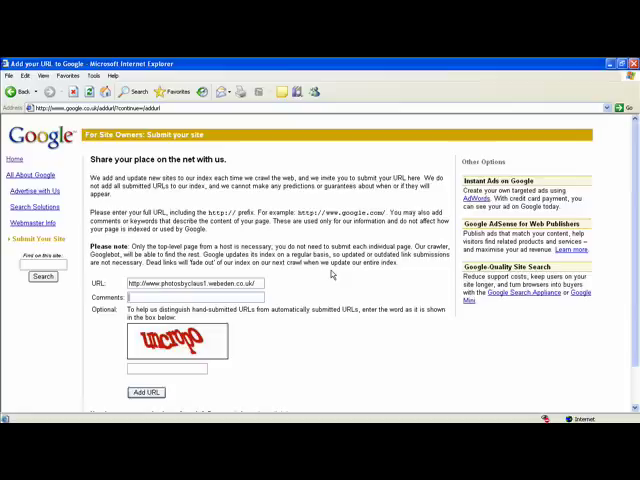
type("Photos by Claus")
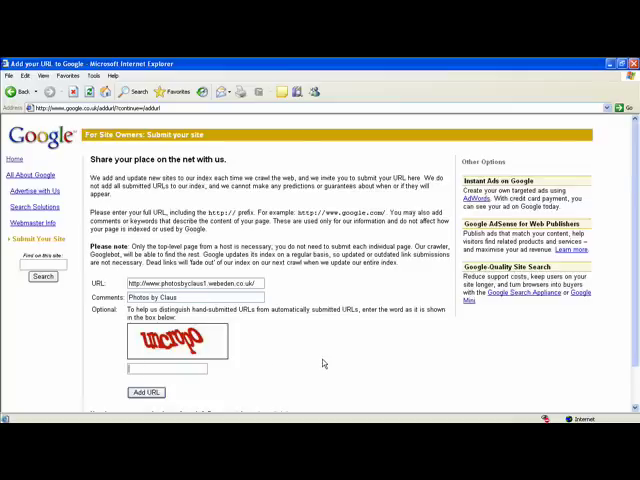
Enter the verification word 'uncr…' and submit with Add URL
type("uncropo")
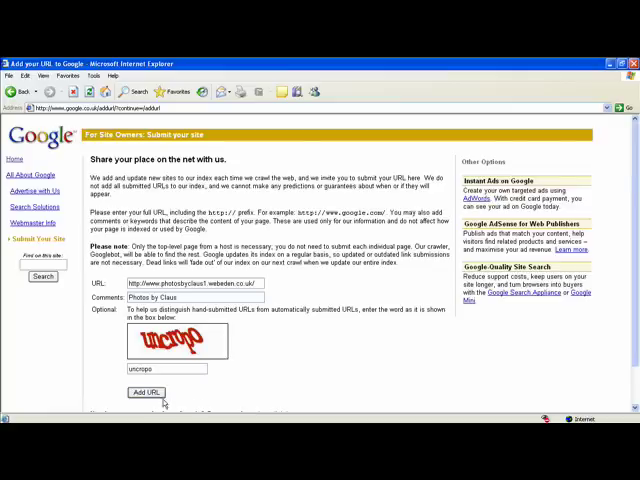
left_click(145, 392)
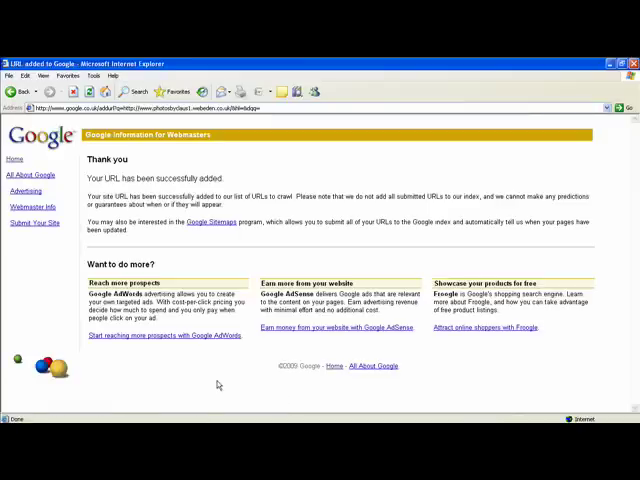
mouse_move(85, 188)
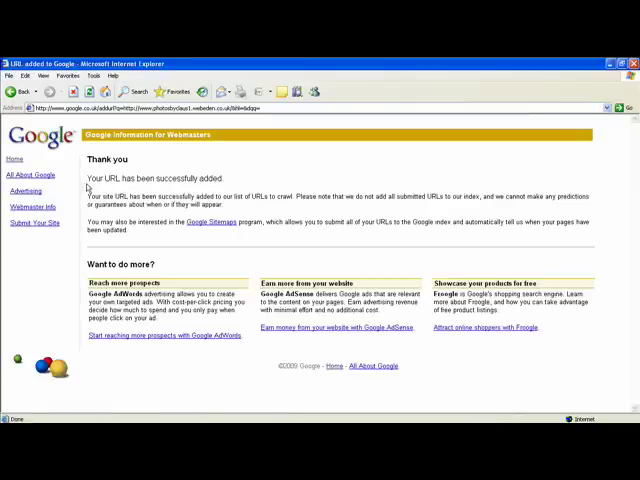